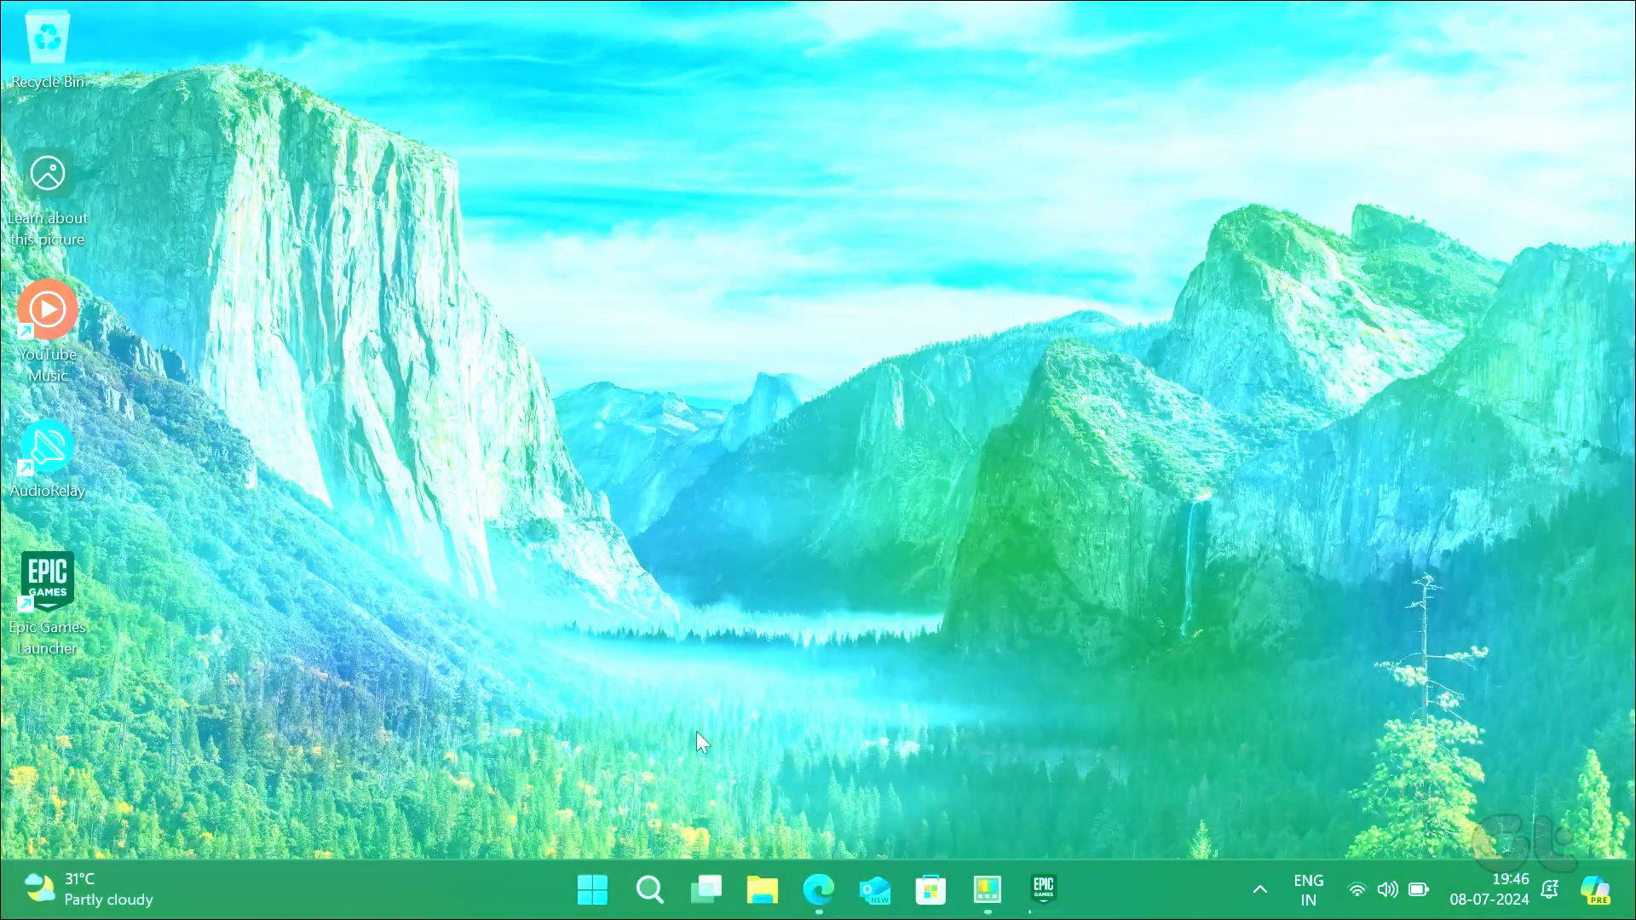
Step: Search 'CMD' in Start so Command Prompt appears as the best match
{"action": "type", "text": "CM"}
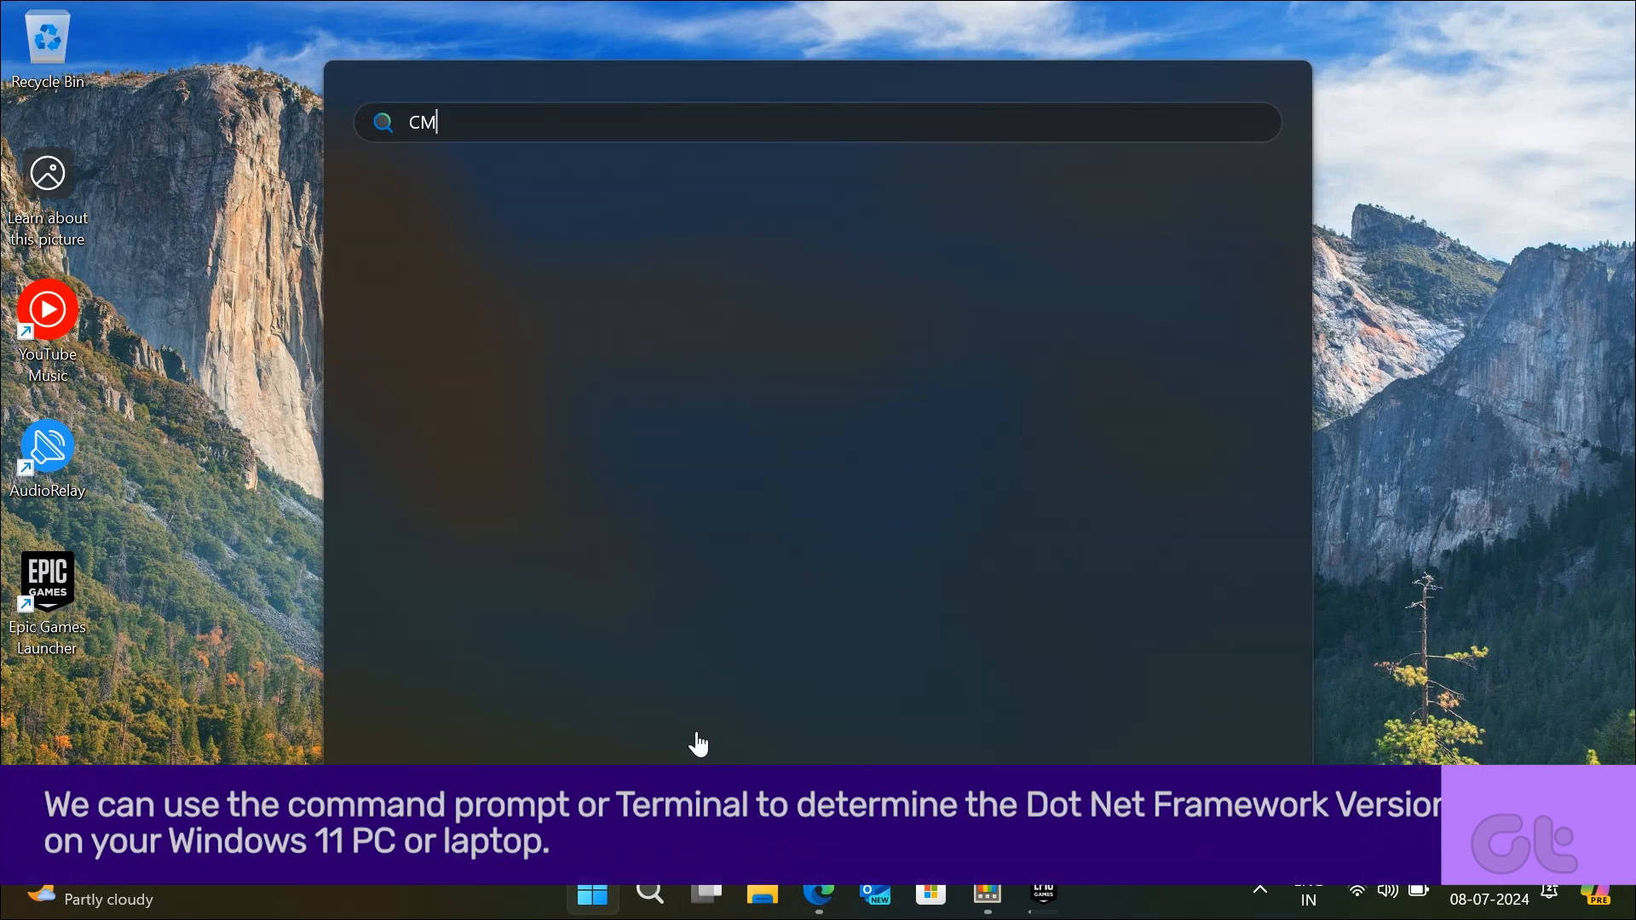
{"action": "type", "text": "D"}
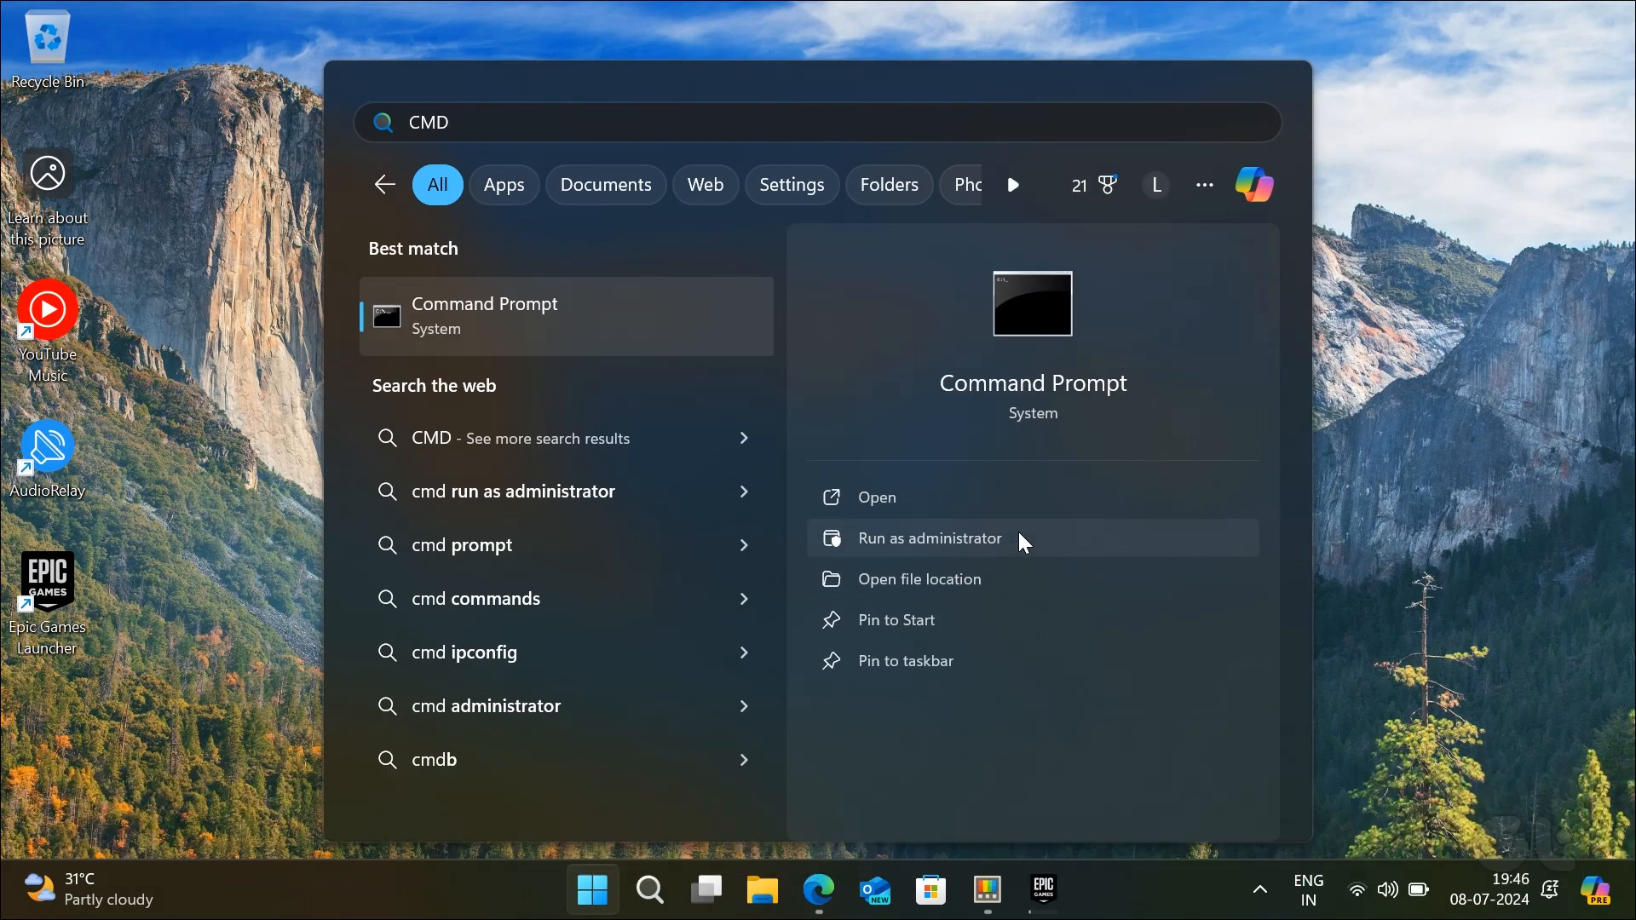
Step: Run the reg query for the NDP v4 Client Version key in an administrator Command Prompt
{"action": "left_click", "coordinate": [929, 539]}
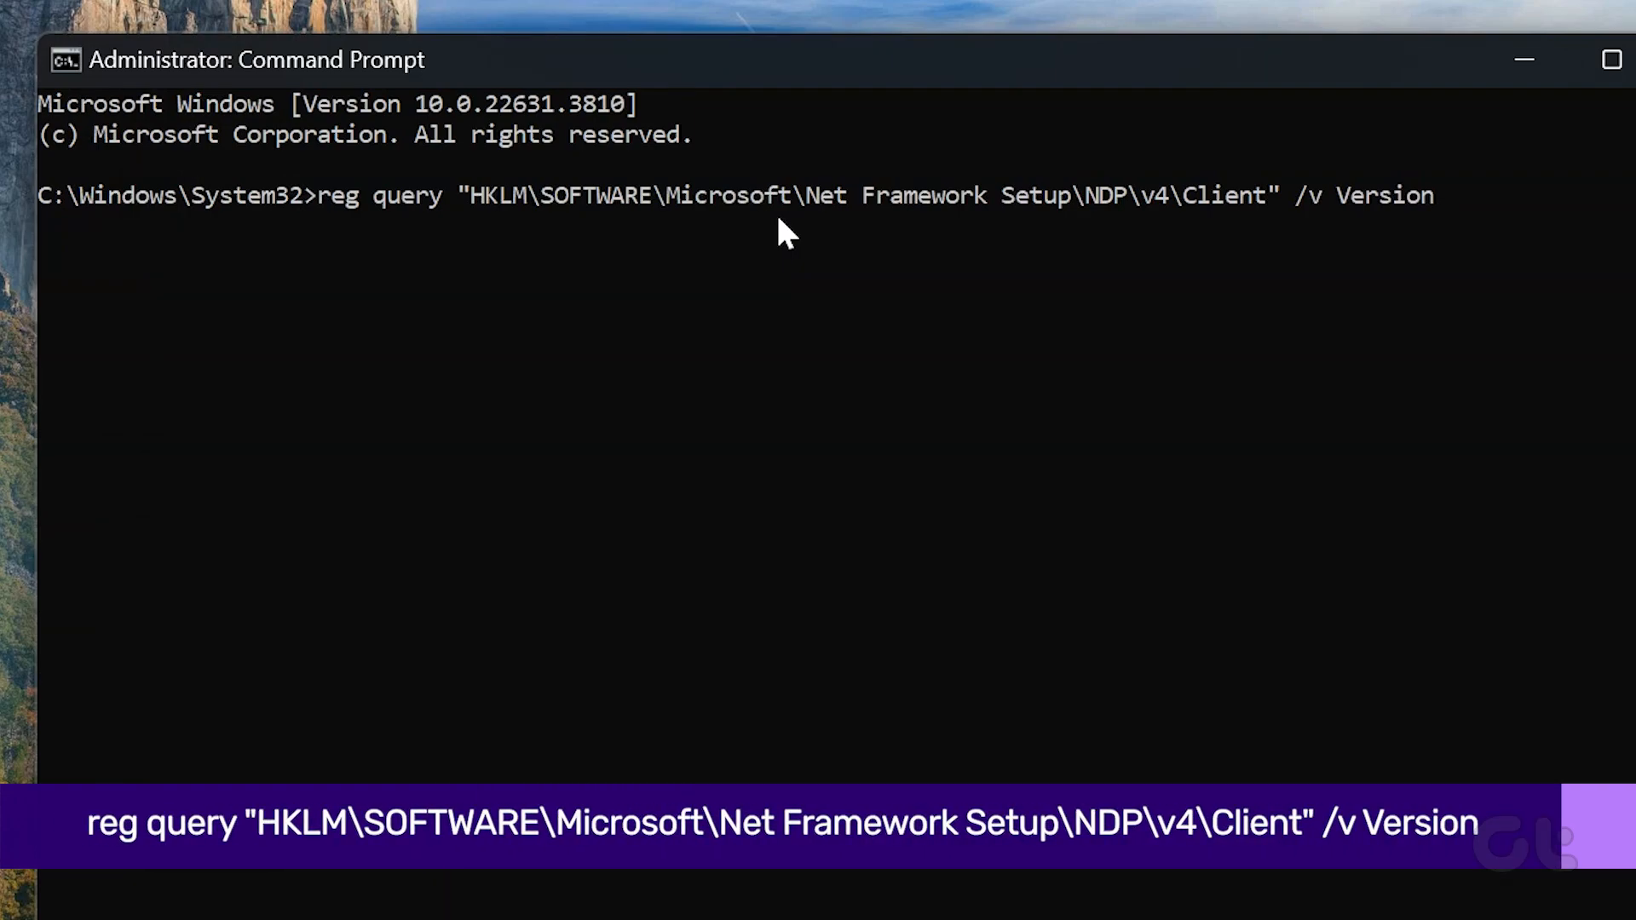
{"action": "key", "text": "Return"}
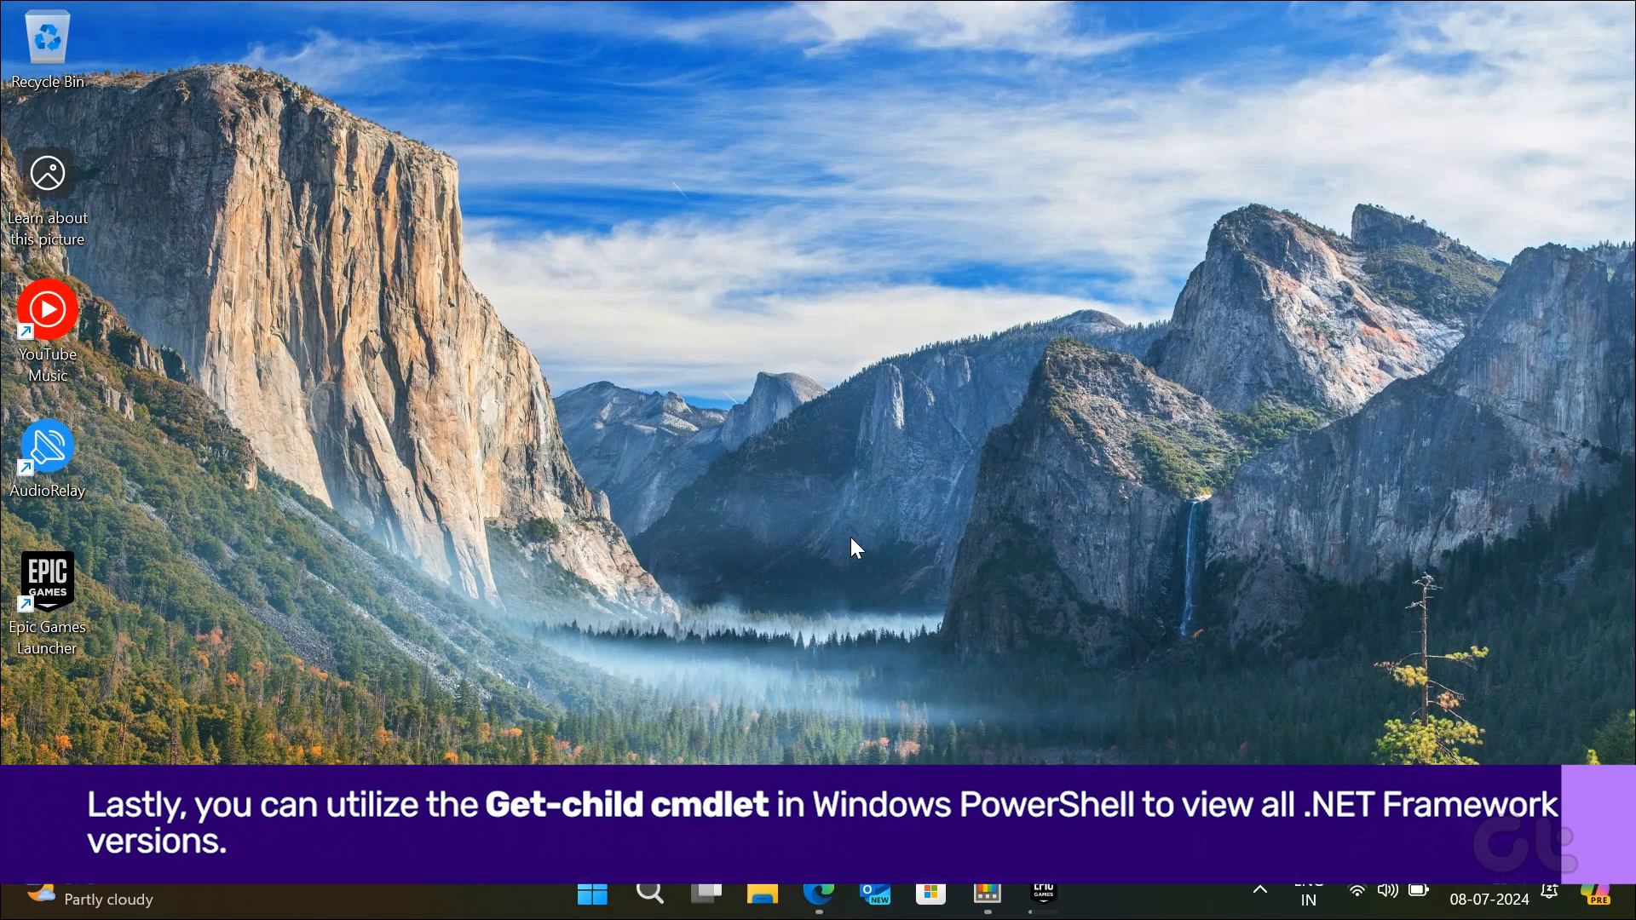
{"action": "mouse_move", "coordinate": [774, 699]}
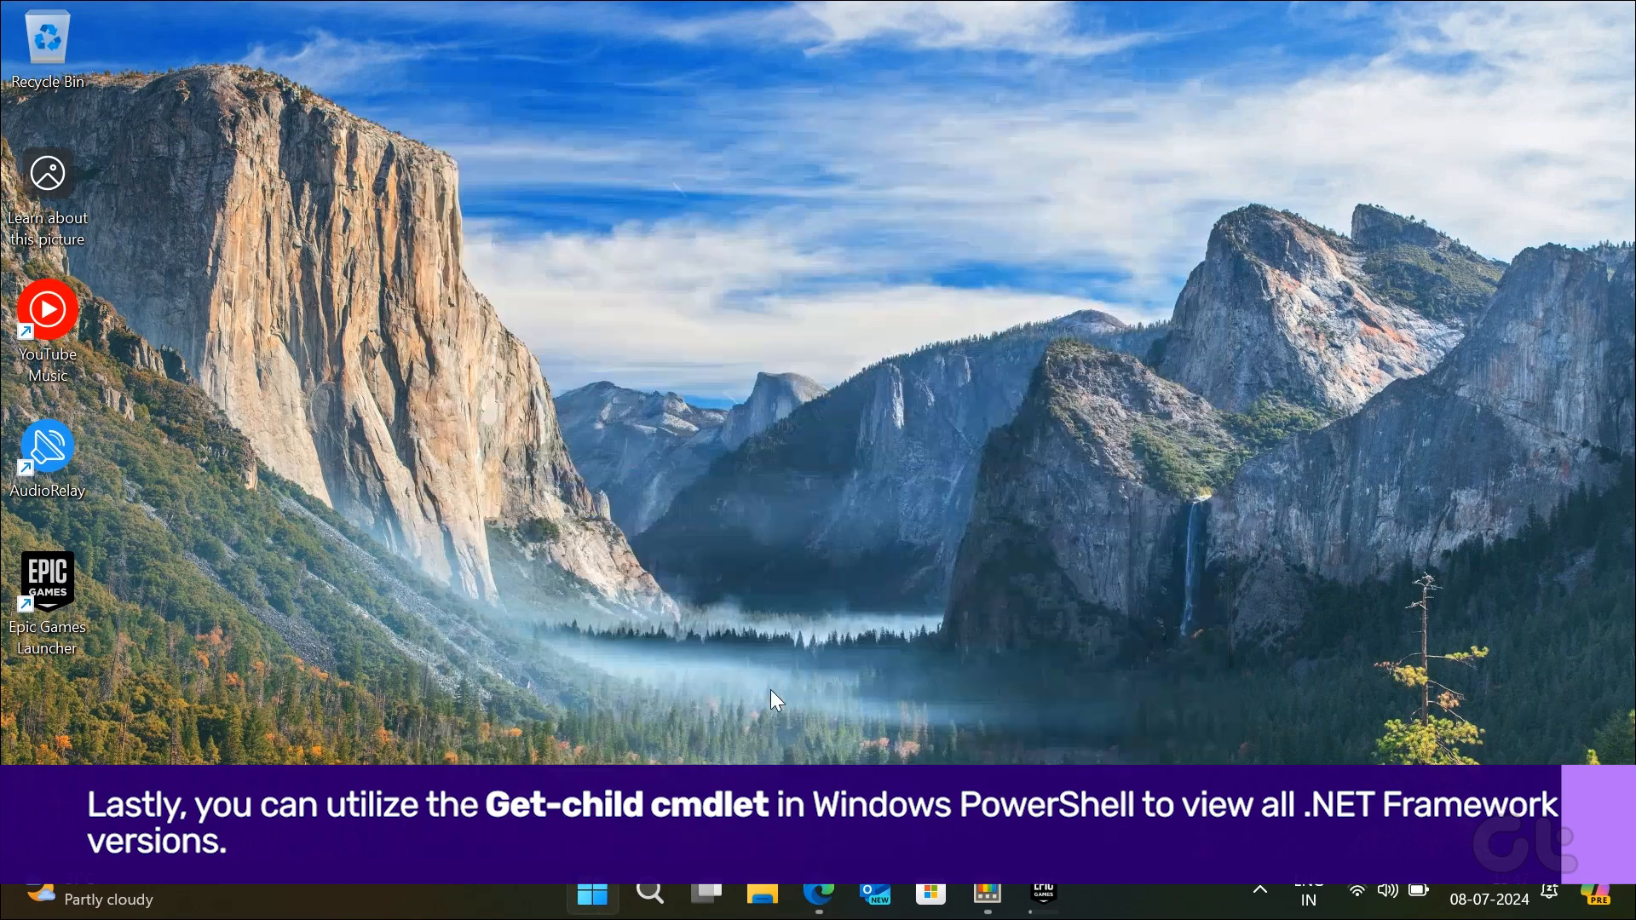
Step: Search 'powershell' in Start so Windows PowerShell appears with its launch options
{"action": "type", "text": "powershell"}
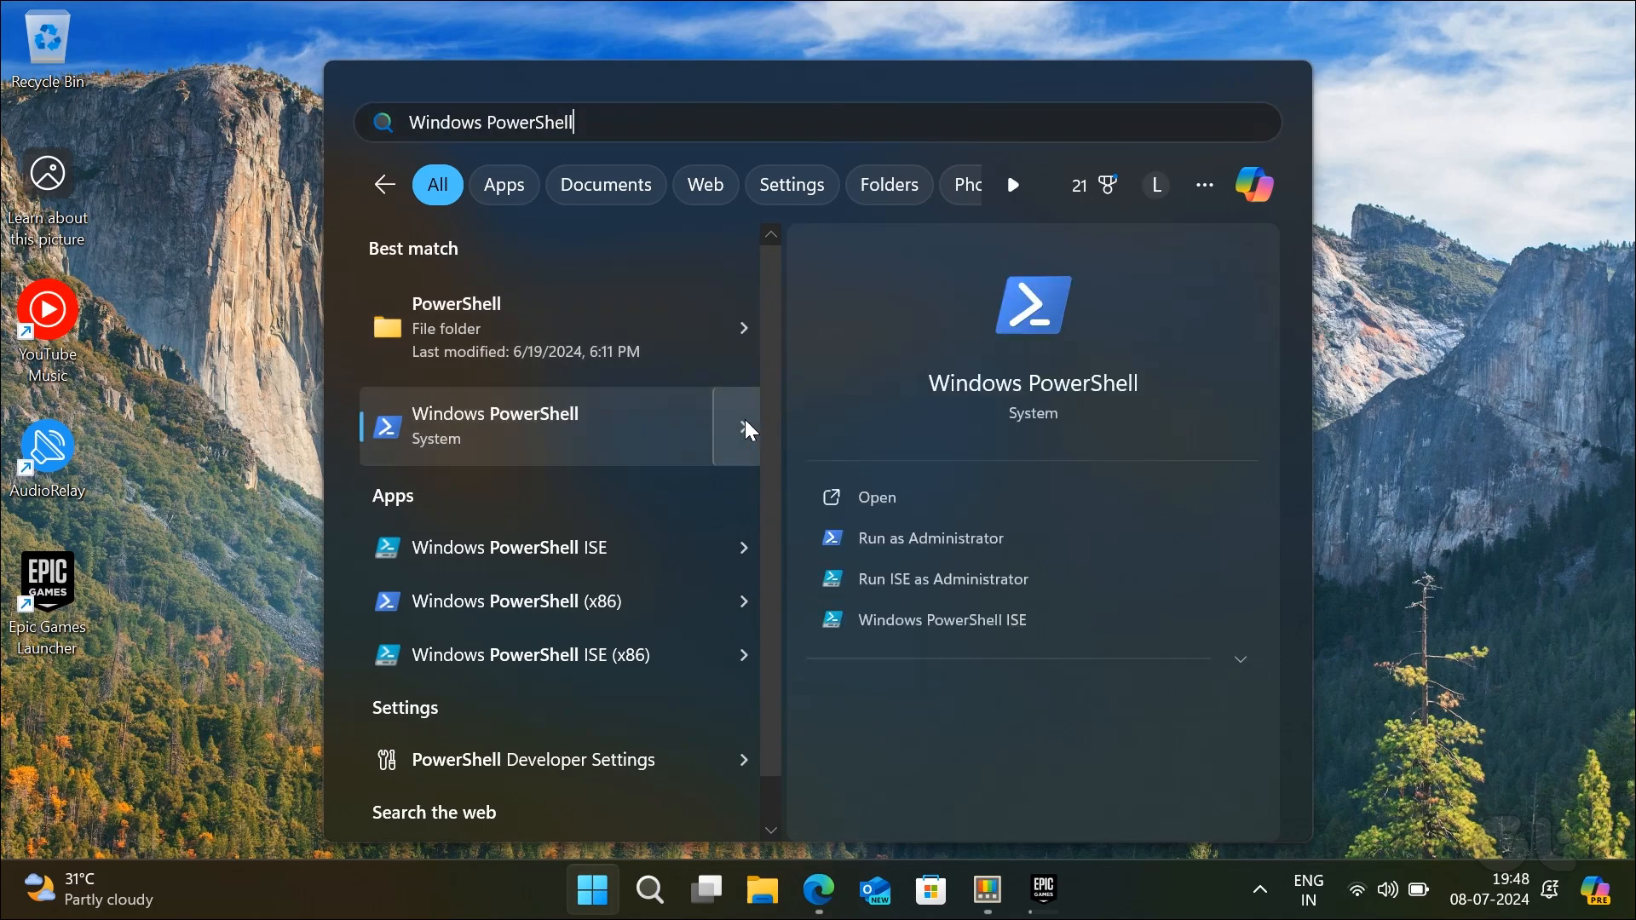
{"action": "mouse_move", "coordinate": [845, 537]}
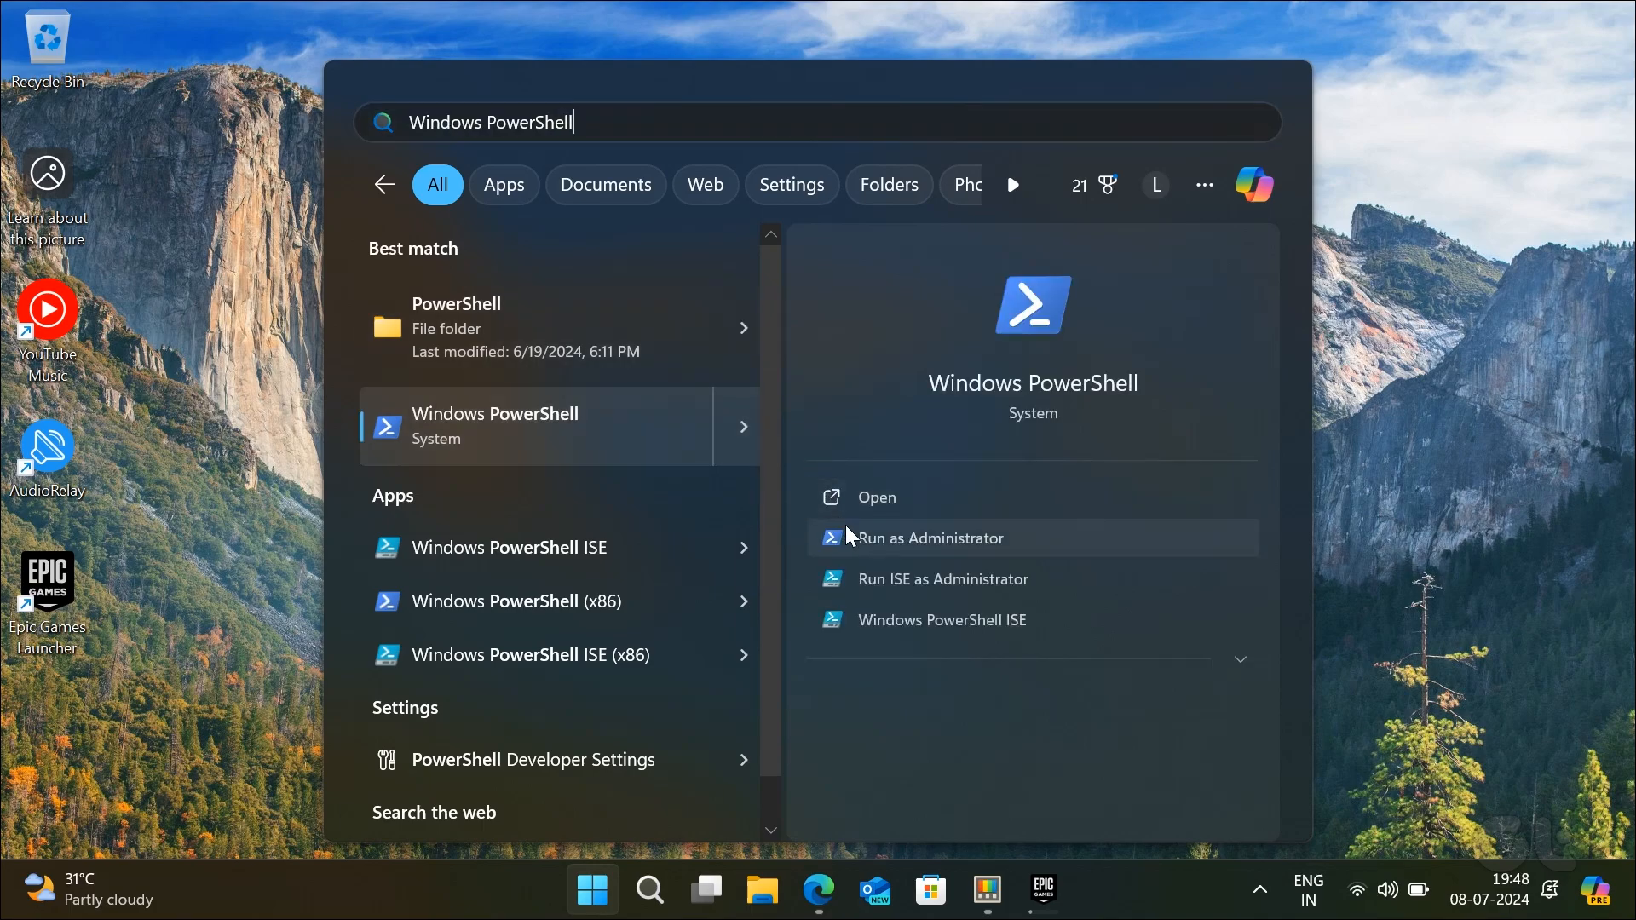
Step: Run the Get-ChildItem NDP query in administrator PowerShell, listing Client/Full 4.8.09032 and Client 4.0.0.0
{"action": "left_click", "coordinate": [931, 537]}
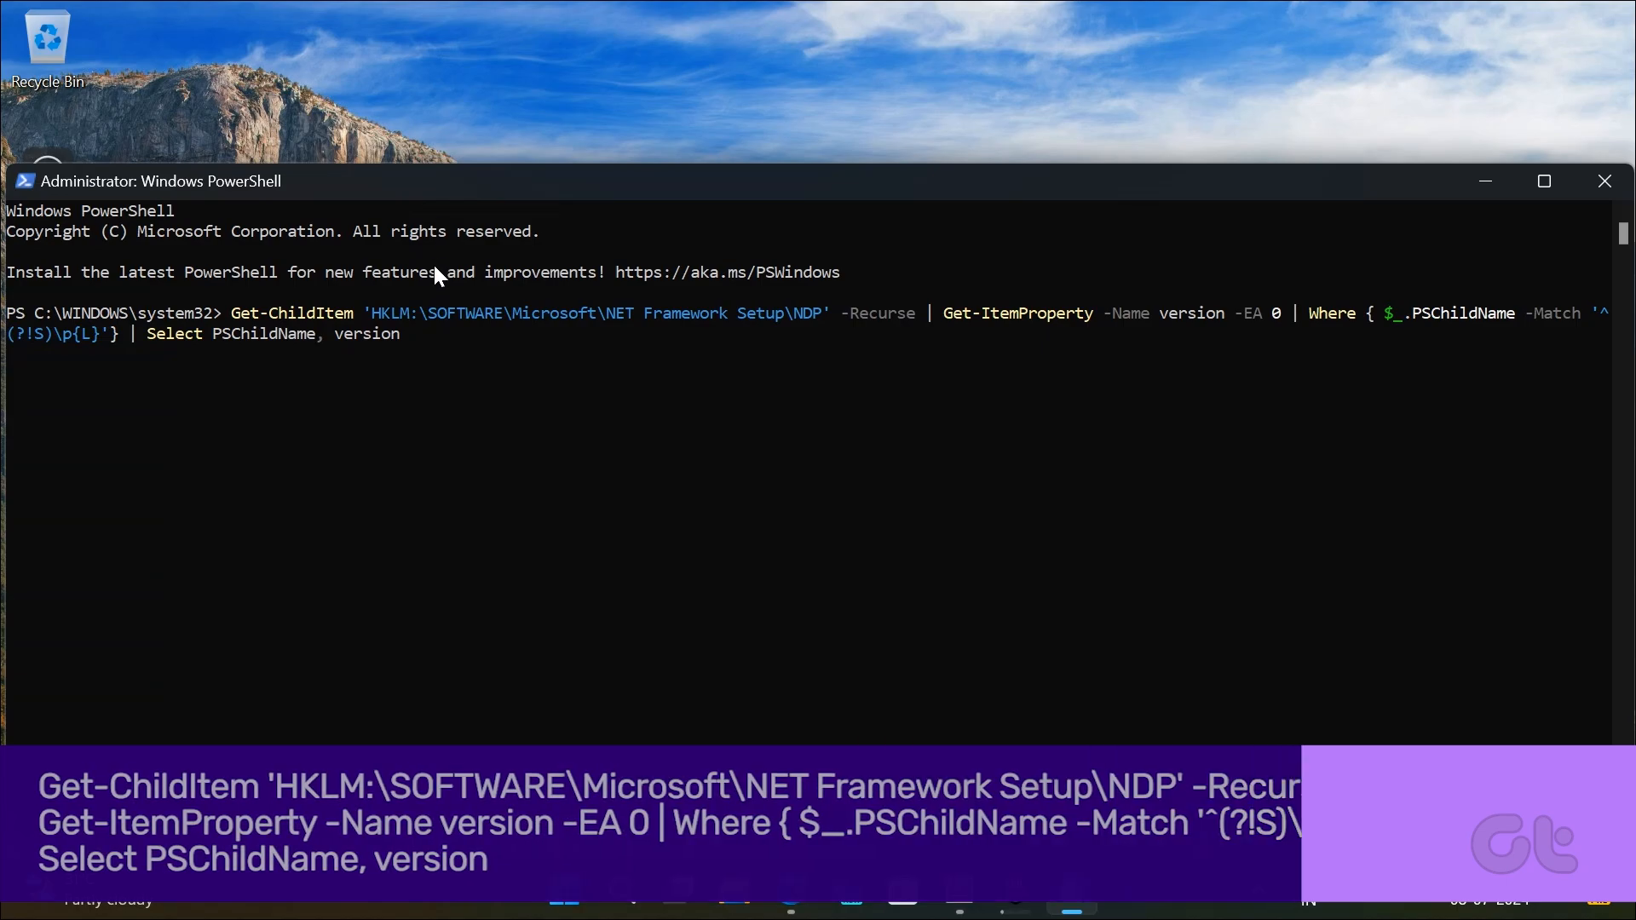
{"action": "key", "text": "Return"}
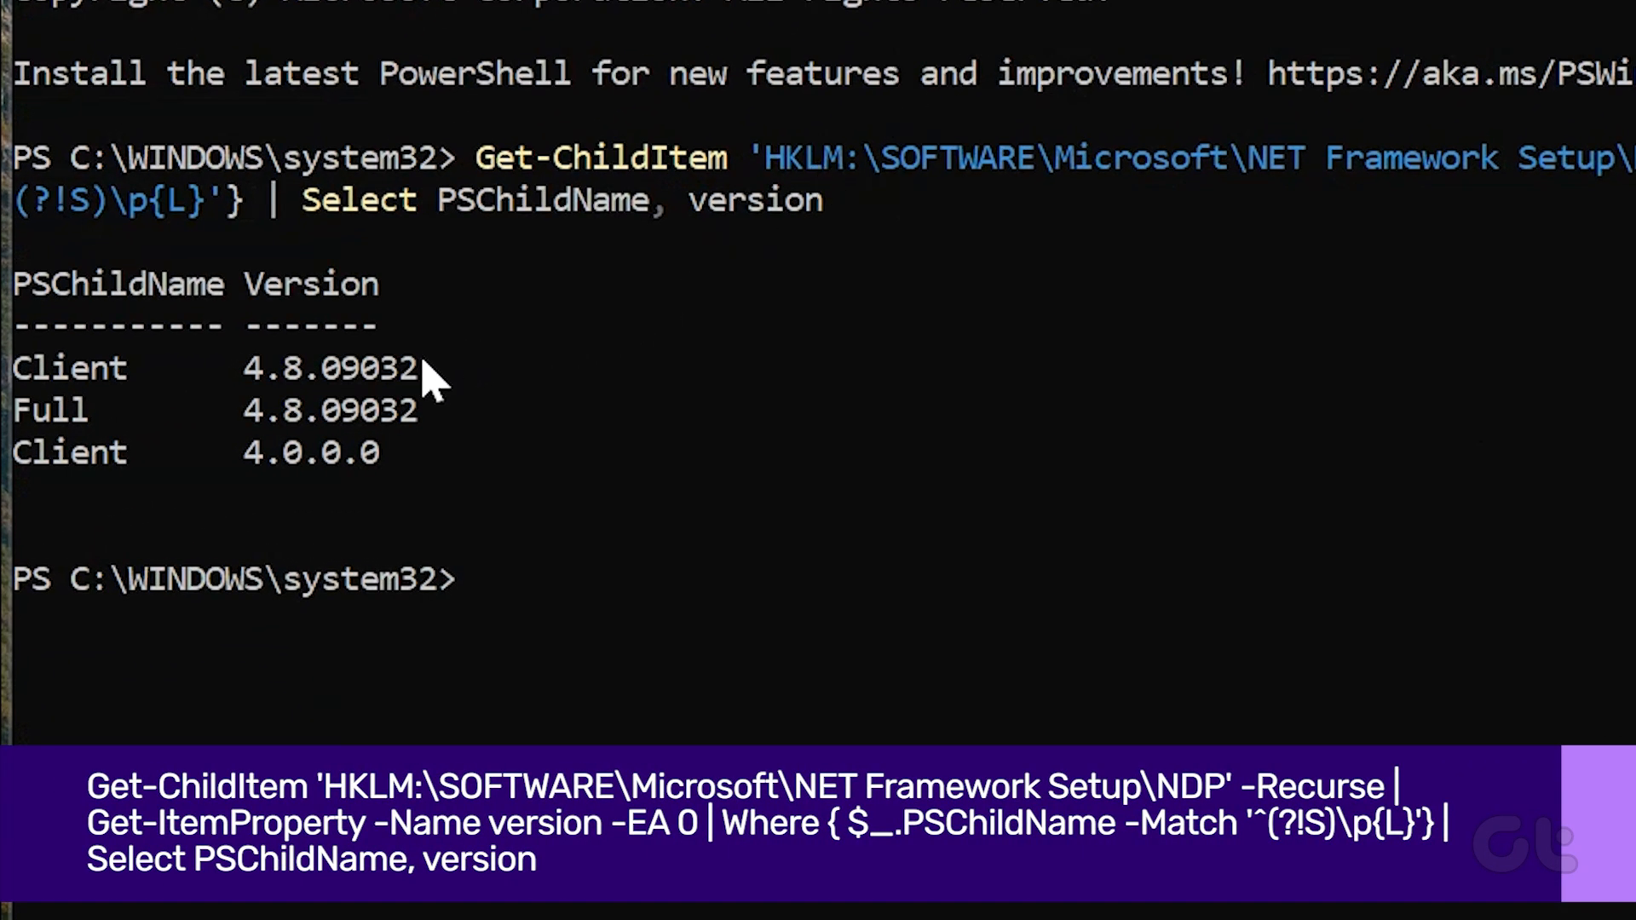
{"action": "double_click", "coordinate": [326, 368]}
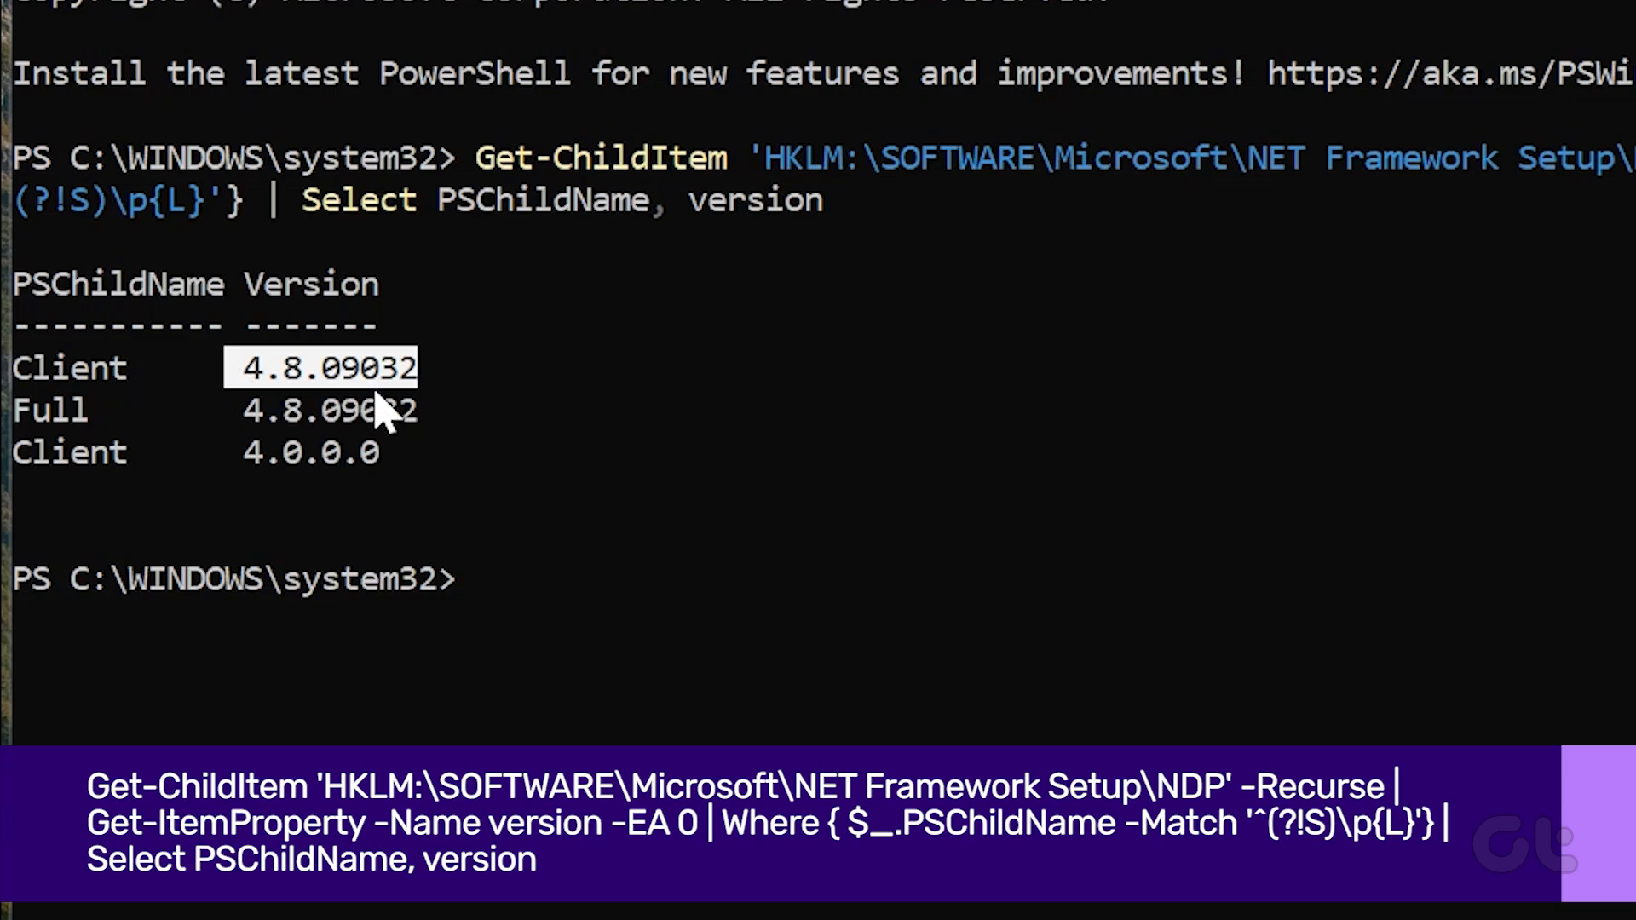